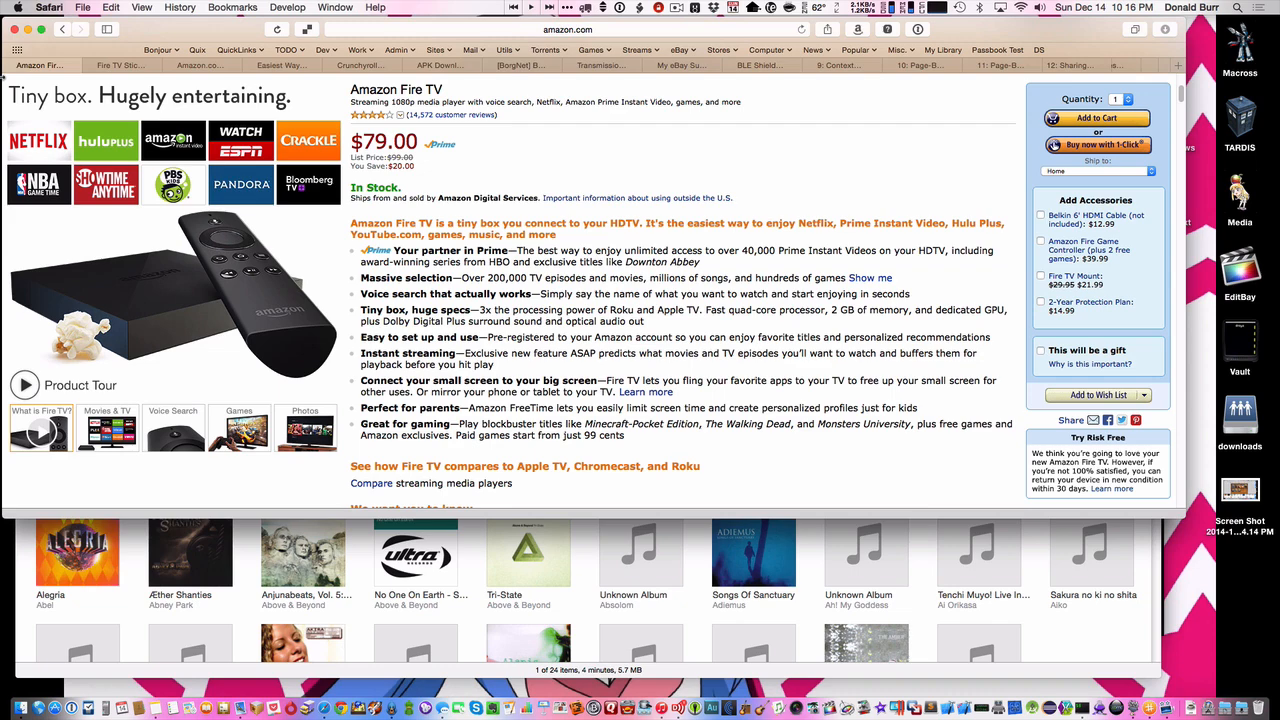
Switch from the Amazon Fire TV listing to the Google Chromecast HDMI Streaming Media Player page
click(120, 65)
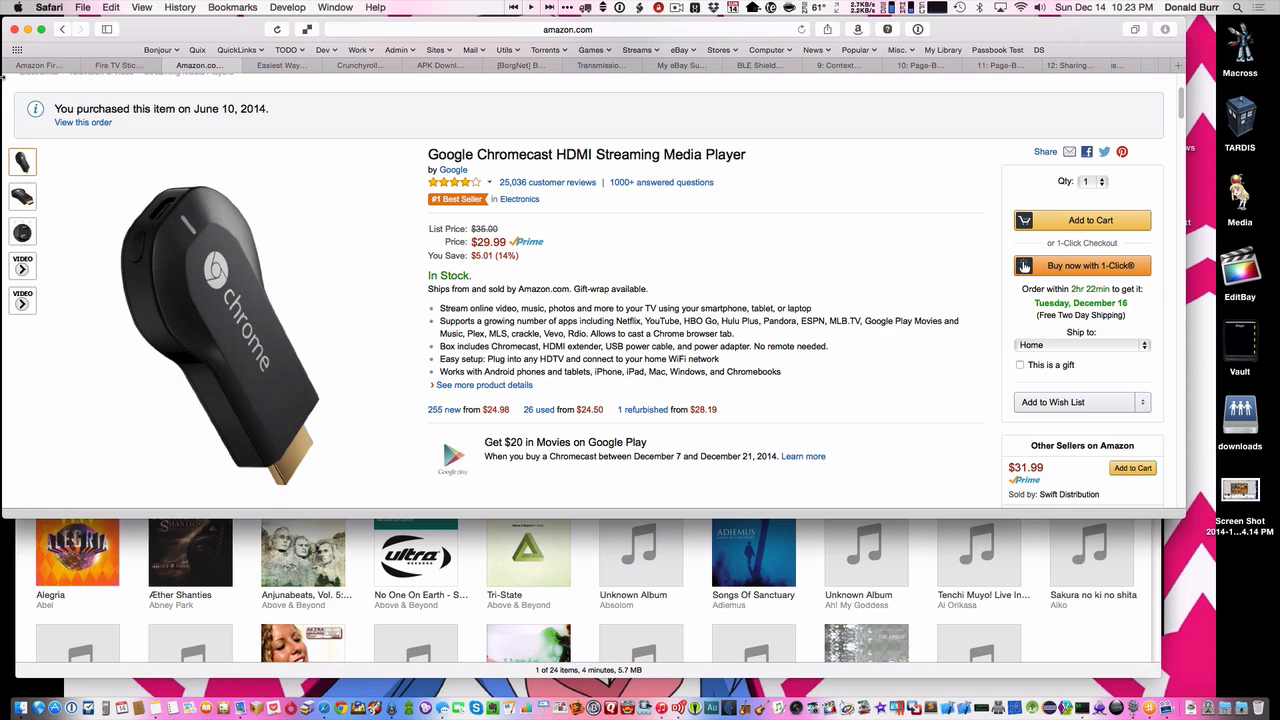
Switch to the 'Easiest Way…' tab showing Lifehacker's ADB and Fastboot install guide
click(280, 65)
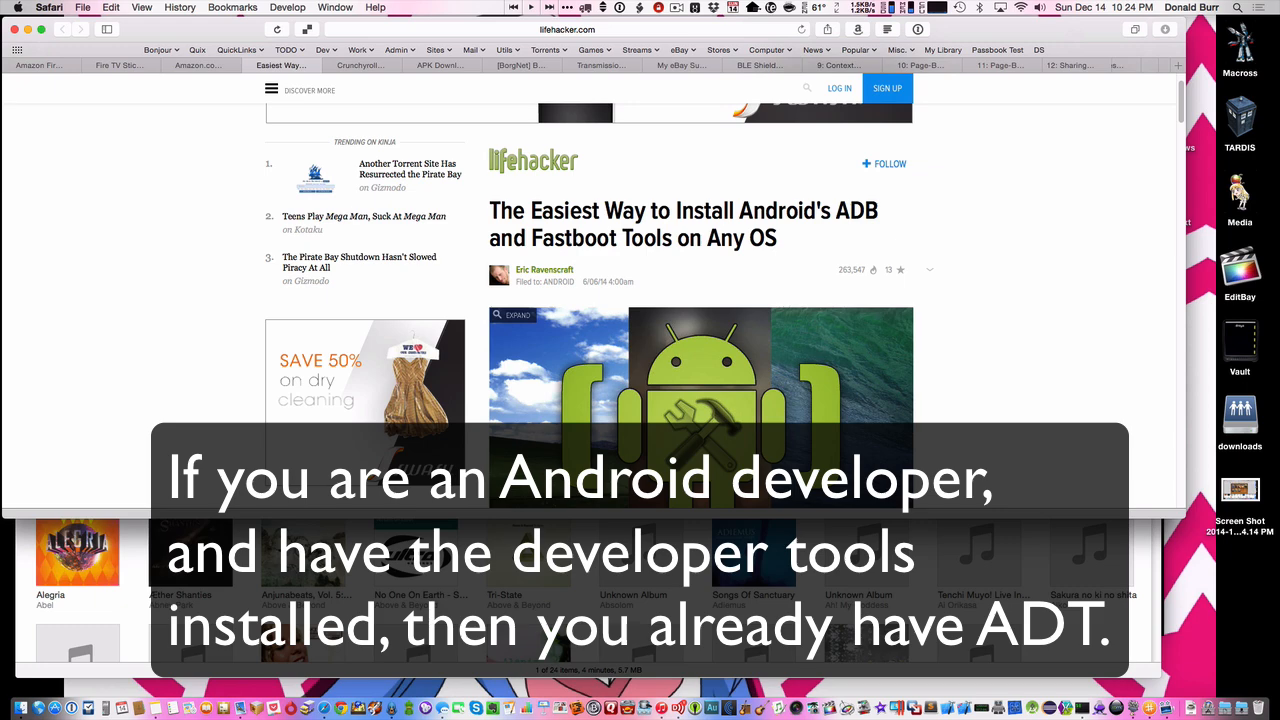
Scroll the Lifehacker guide past the Windows instructions to the OS X section and Mac video
scroll(down, 3)
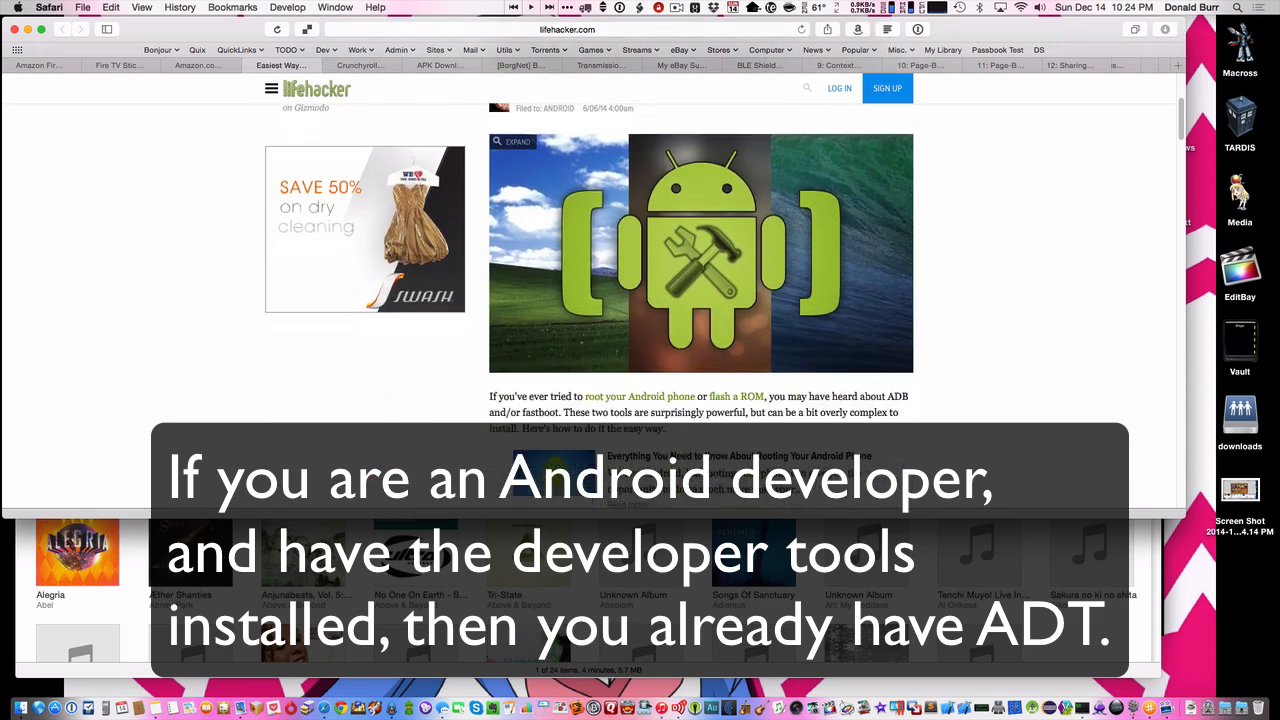
scroll(down, 3)
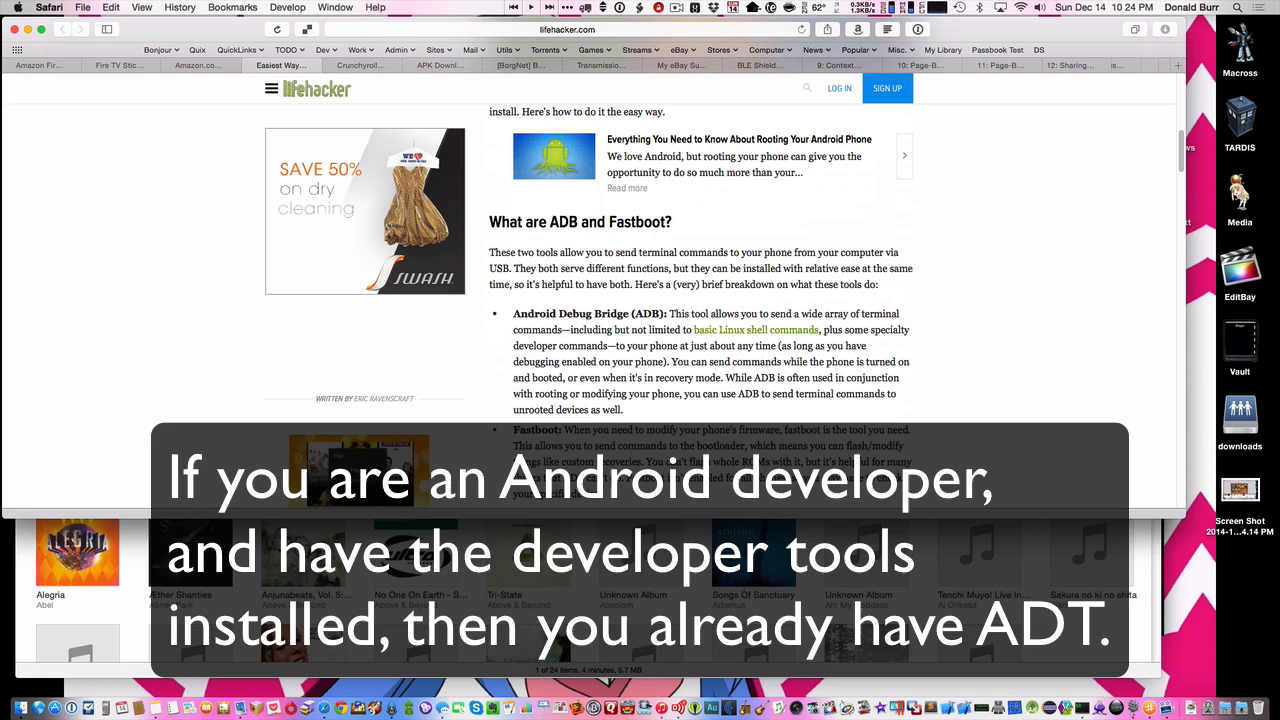
scroll(down, 3)
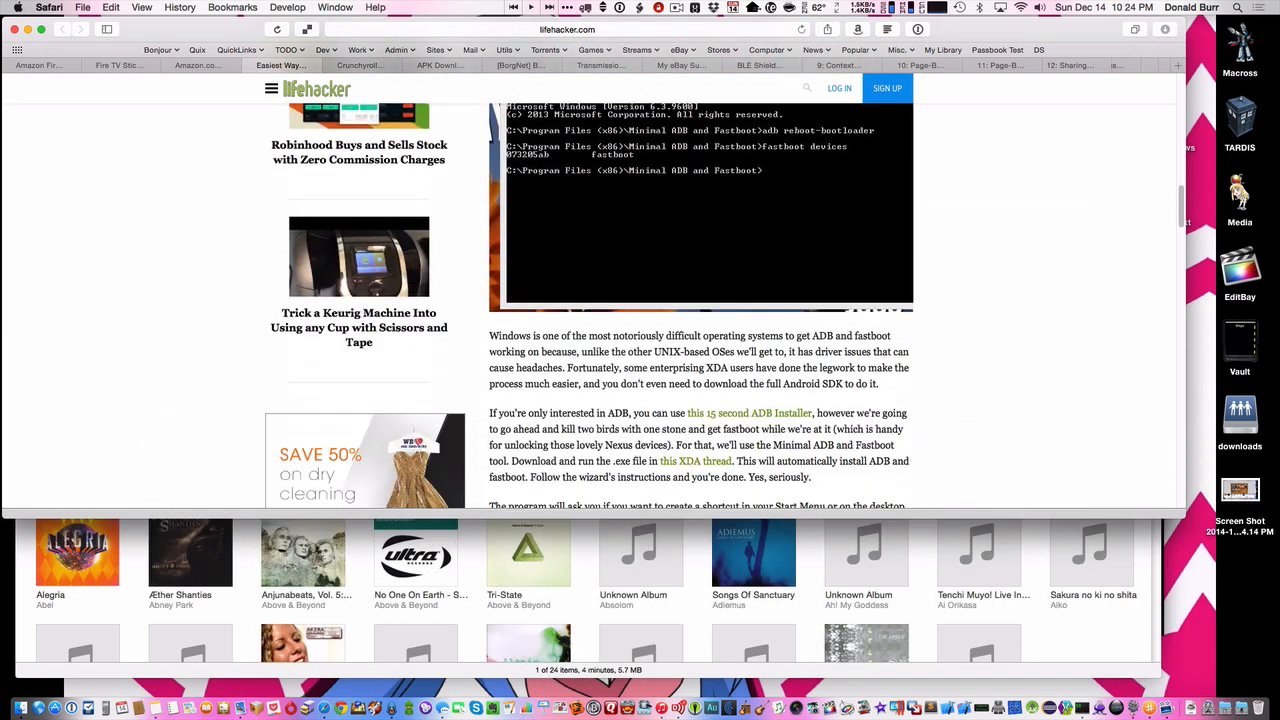
scroll(down, 3)
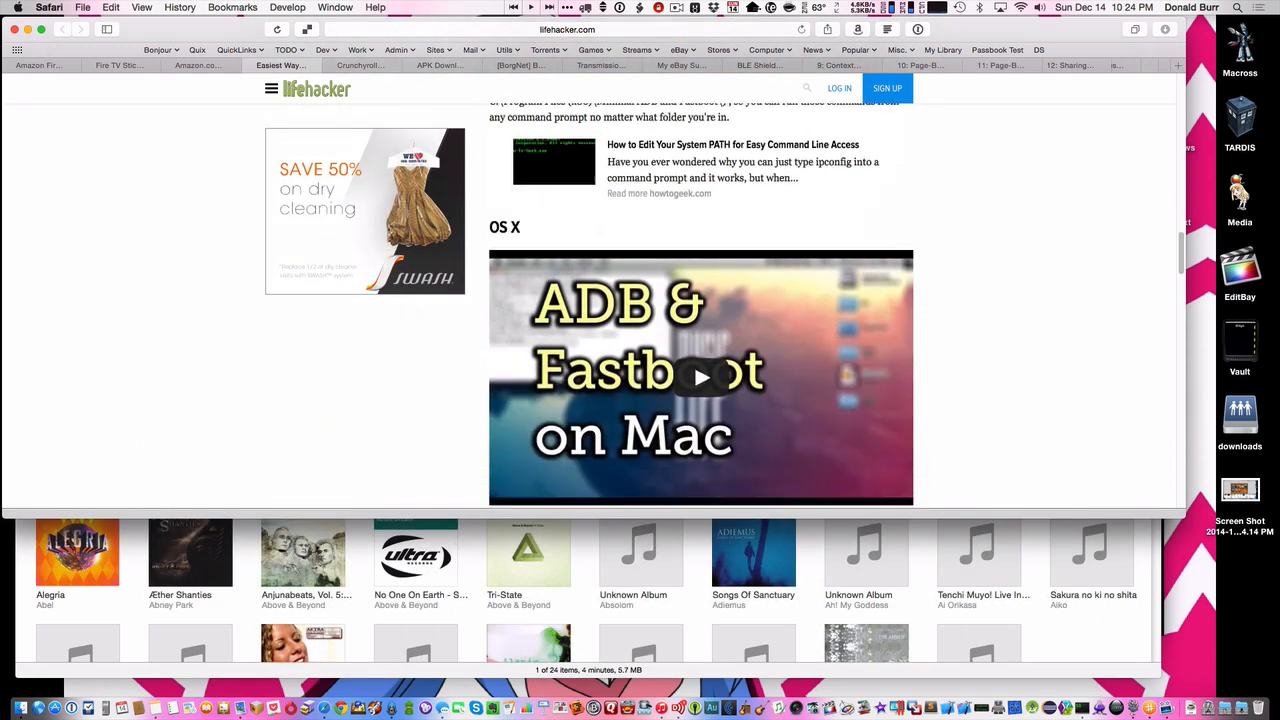
click(360, 65)
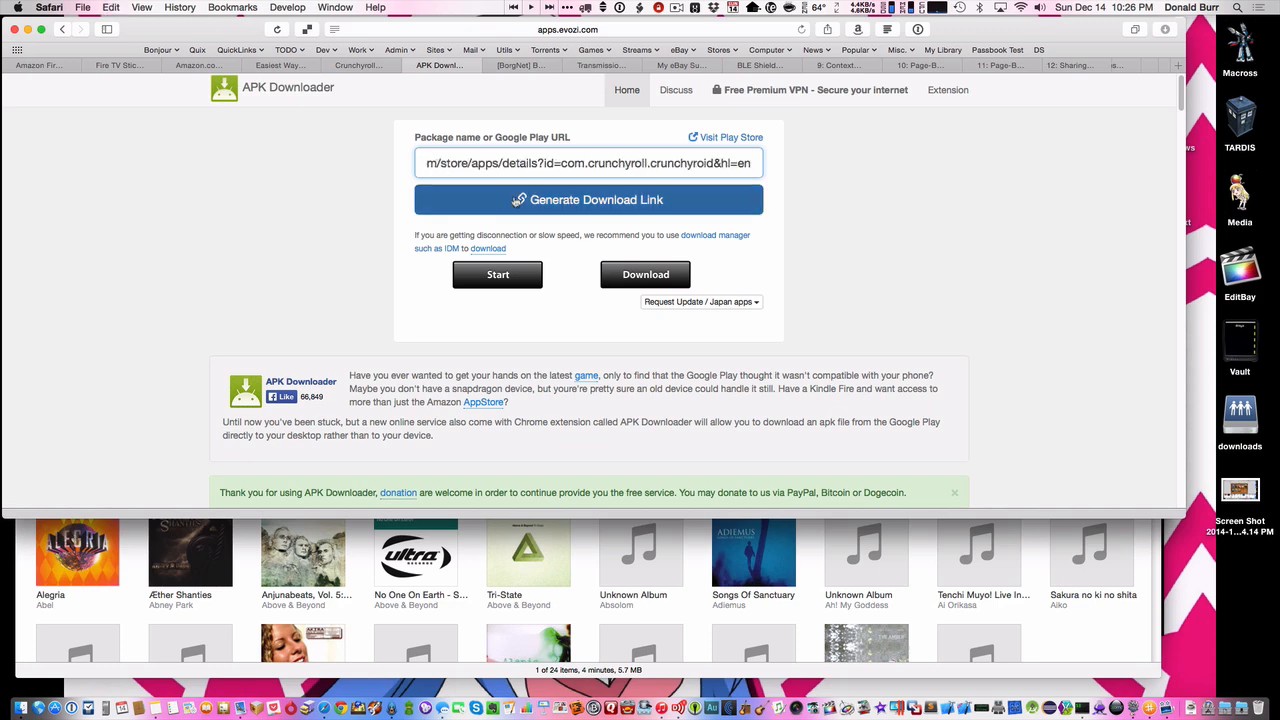
Generate the download link for the Crunchyroll Play Store URL in APK Downloader
click(588, 199)
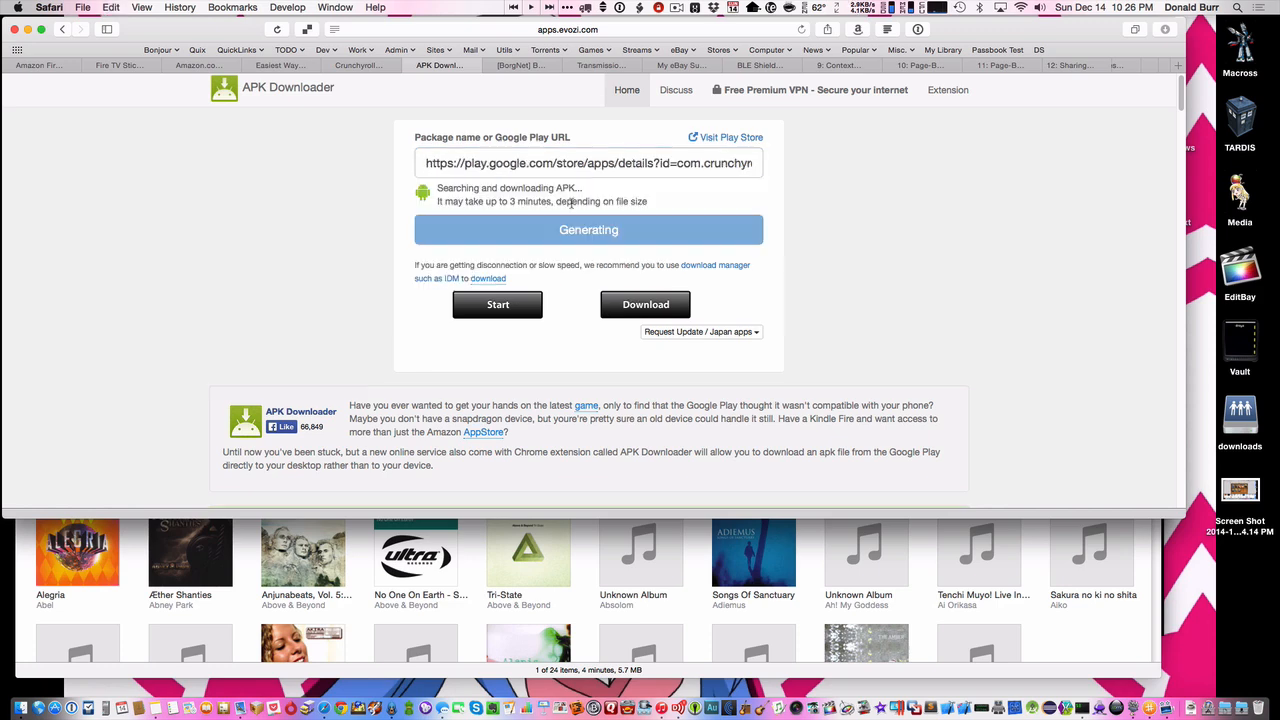